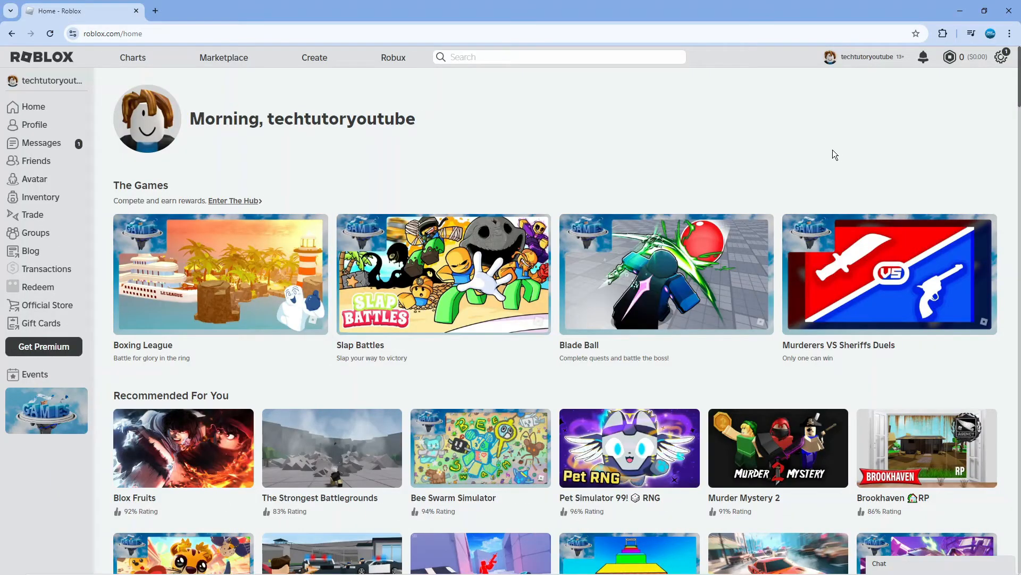
{"action": "mouse_move", "coordinate": [598, 135]}
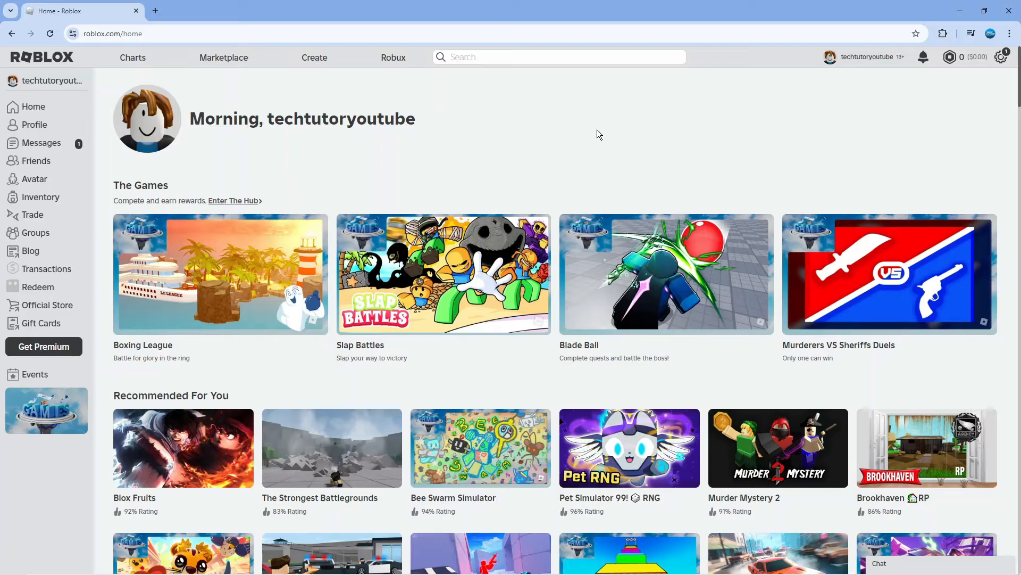
{"action": "mouse_move", "coordinate": [492, 150]}
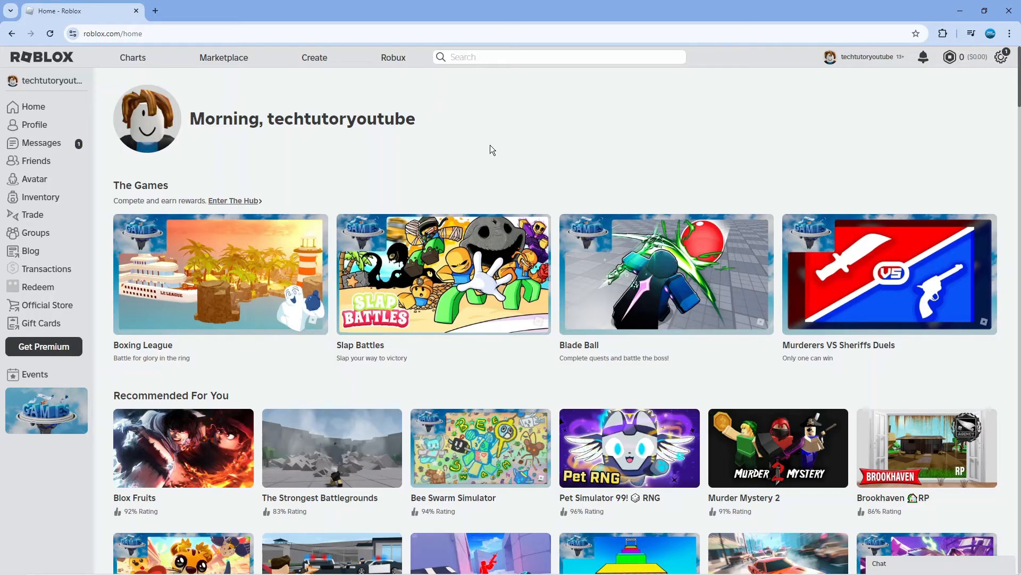
{"action": "mouse_move", "coordinate": [635, 101]}
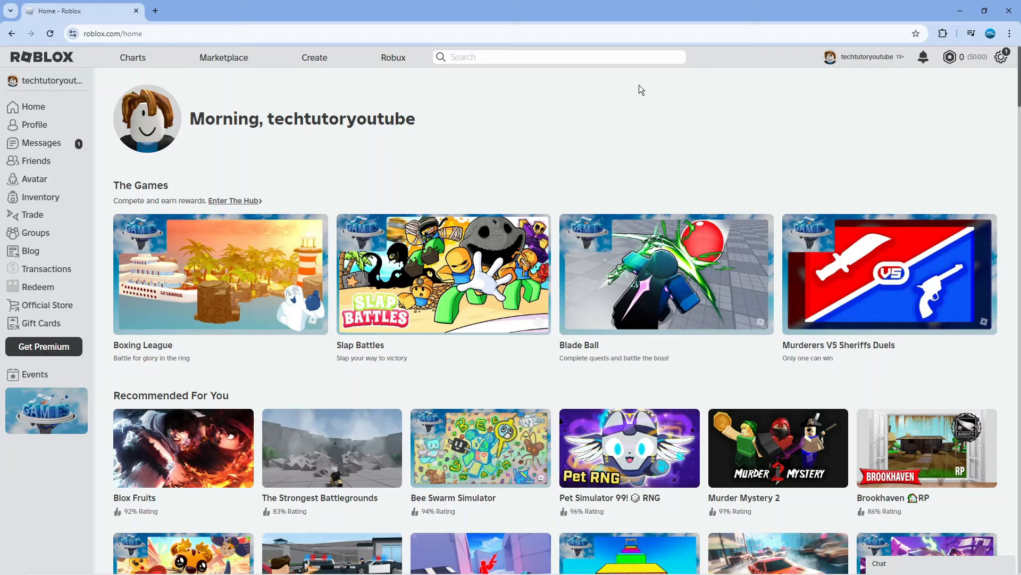
{"action": "mouse_move", "coordinate": [619, 73]}
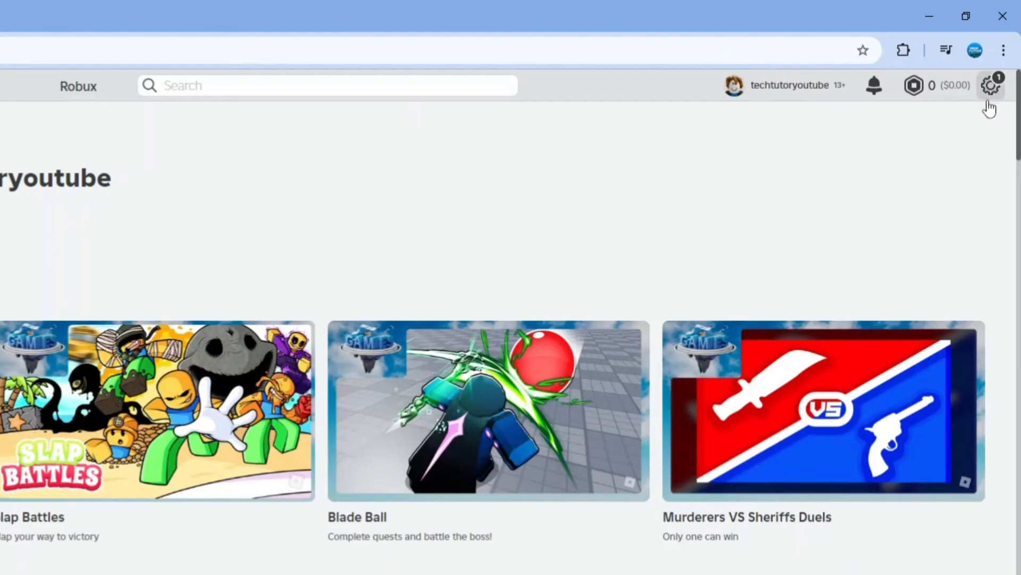
Reach the Account Info settings page through the gear menu's Settings entry.
{"action": "left_click", "coordinate": [991, 85]}
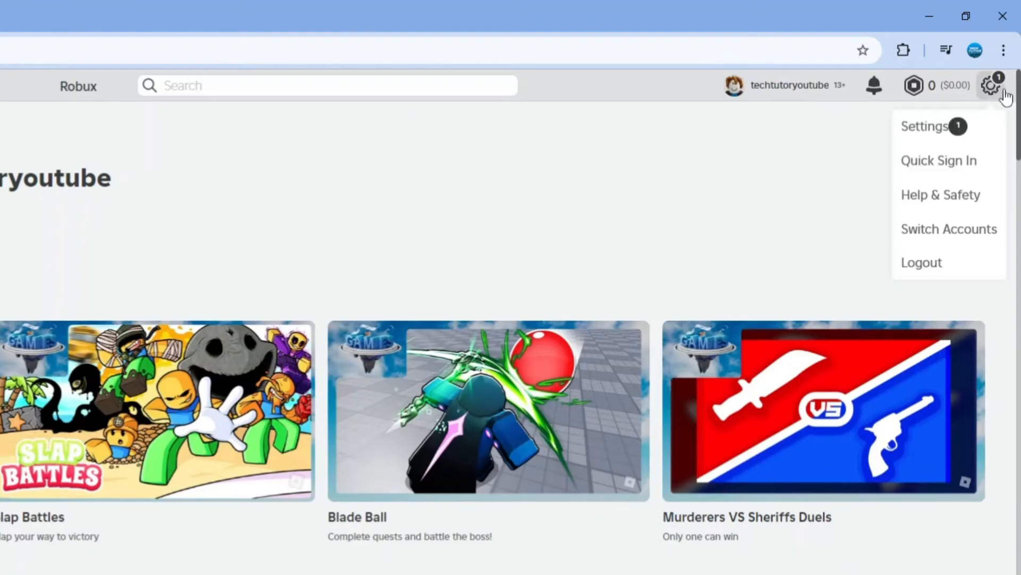
{"action": "mouse_move", "coordinate": [951, 127]}
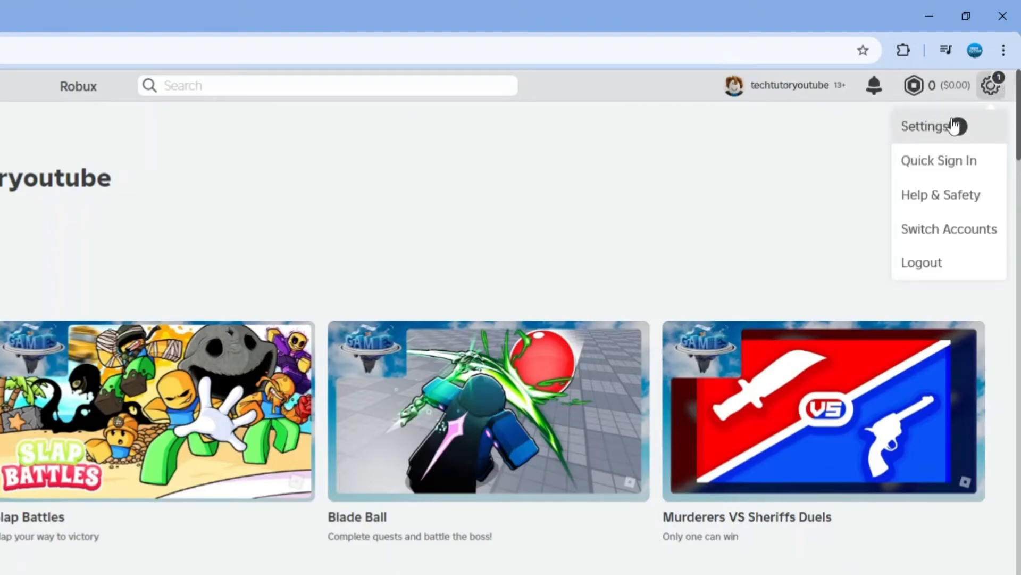
{"action": "left_click", "coordinate": [925, 125]}
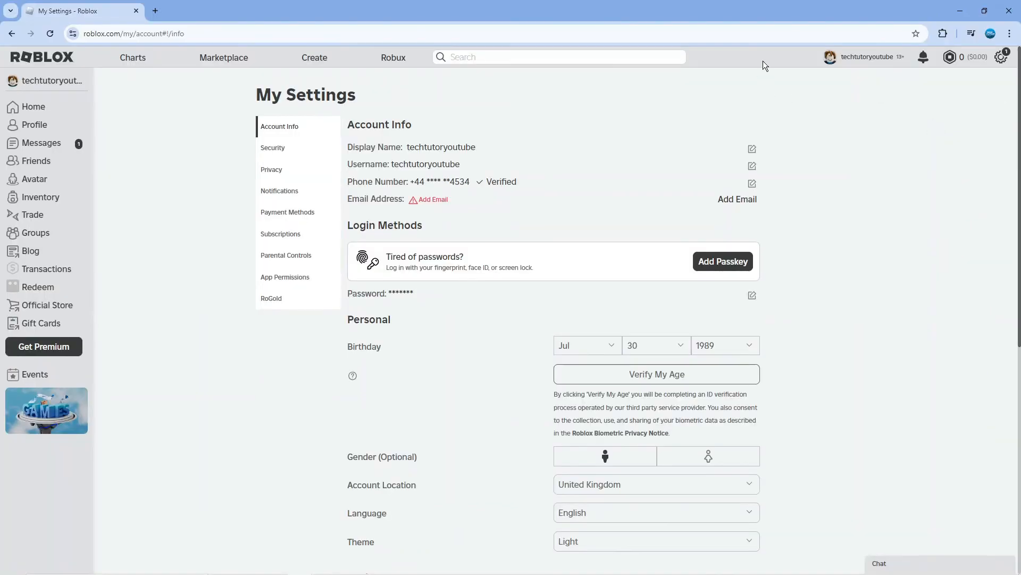
{"action": "mouse_move", "coordinate": [544, 165]}
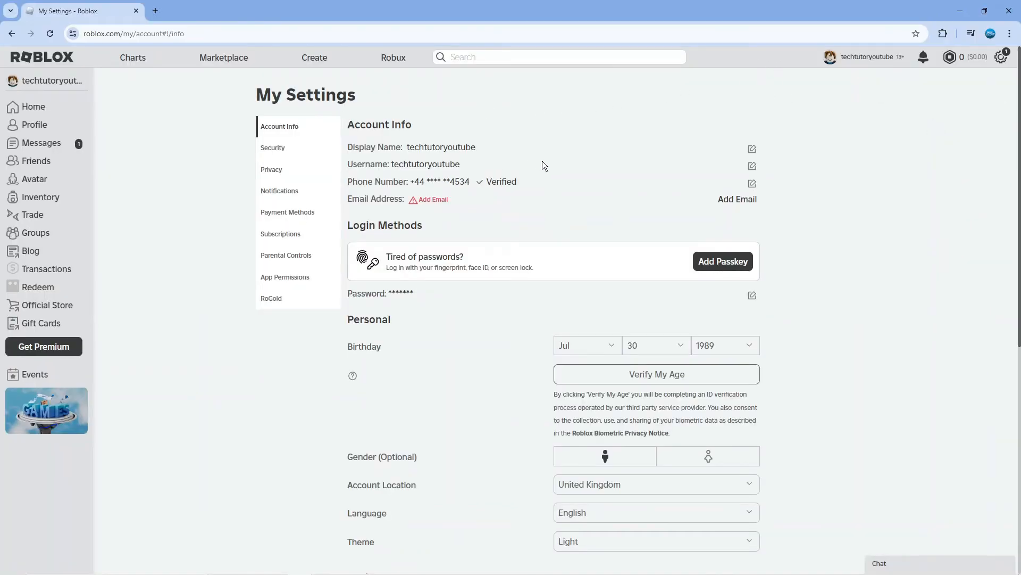
{"action": "mouse_move", "coordinate": [382, 146]}
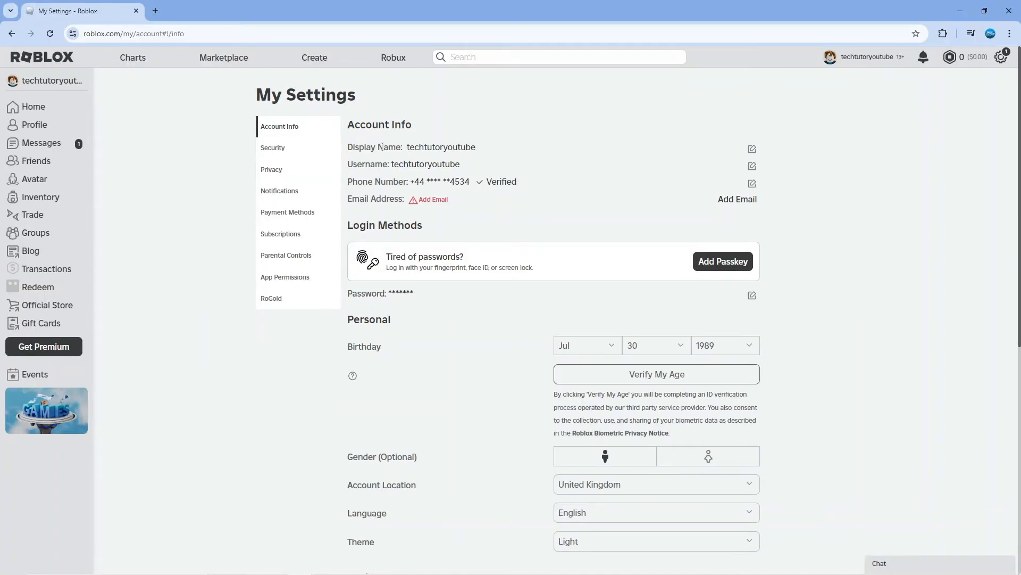
{"action": "mouse_move", "coordinate": [320, 128]}
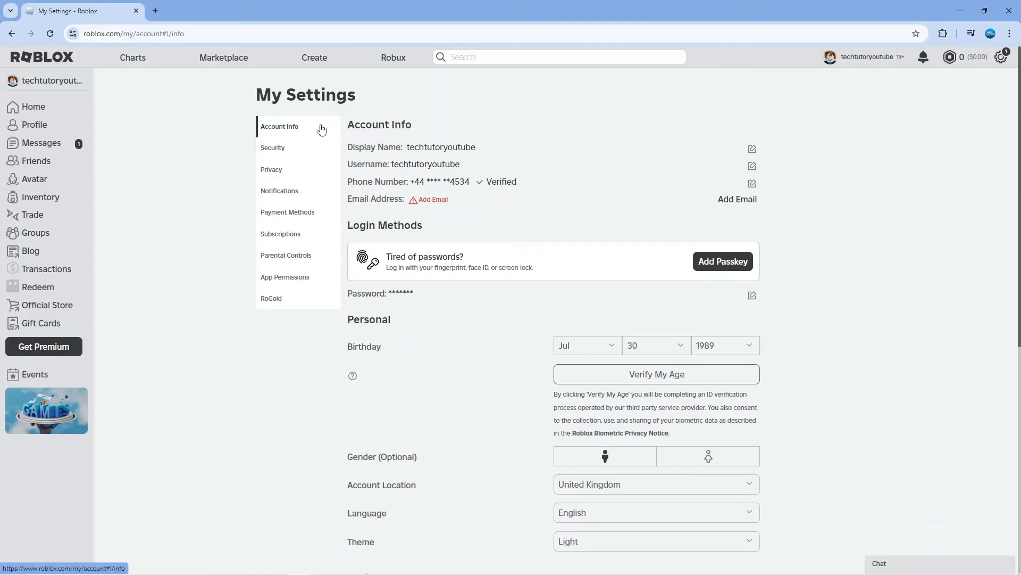
Under Personal, change the site Theme from Light to Dark.
{"action": "scroll", "scroll_direction": "down", "scroll_amount": 3}
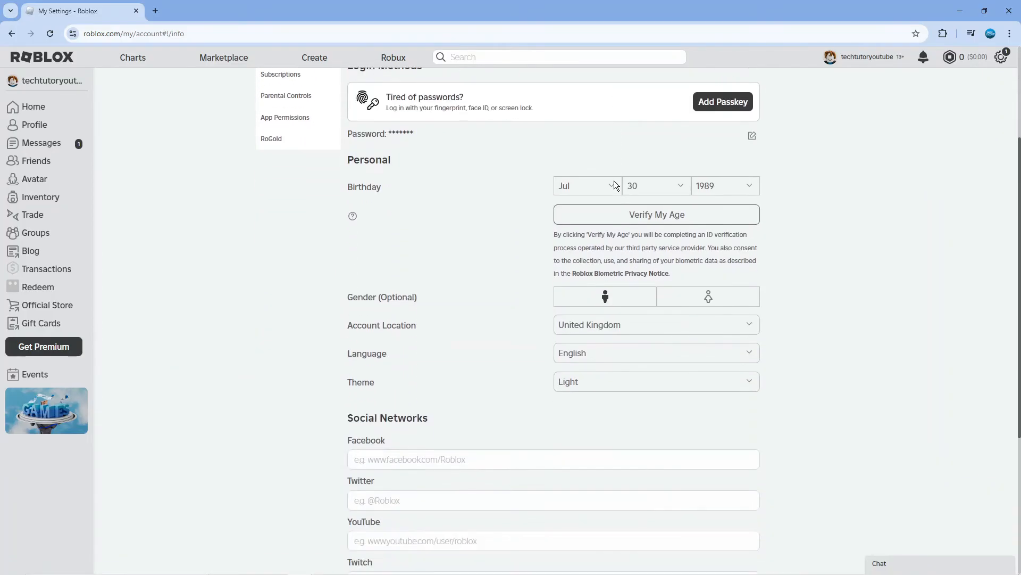
{"action": "double_click", "coordinate": [360, 382]}
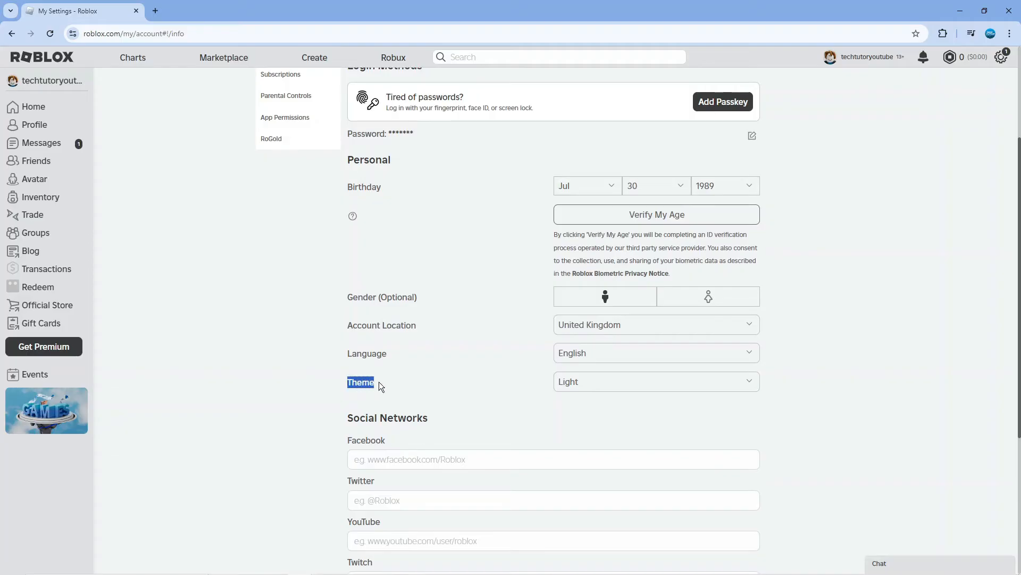
{"action": "mouse_move", "coordinate": [638, 385]}
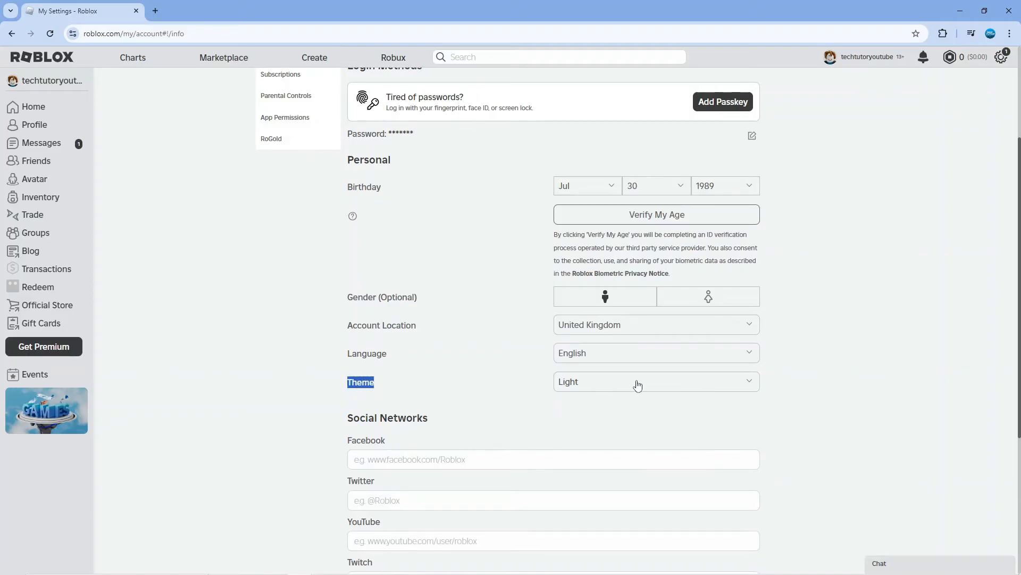
{"action": "left_click", "coordinate": [654, 382]}
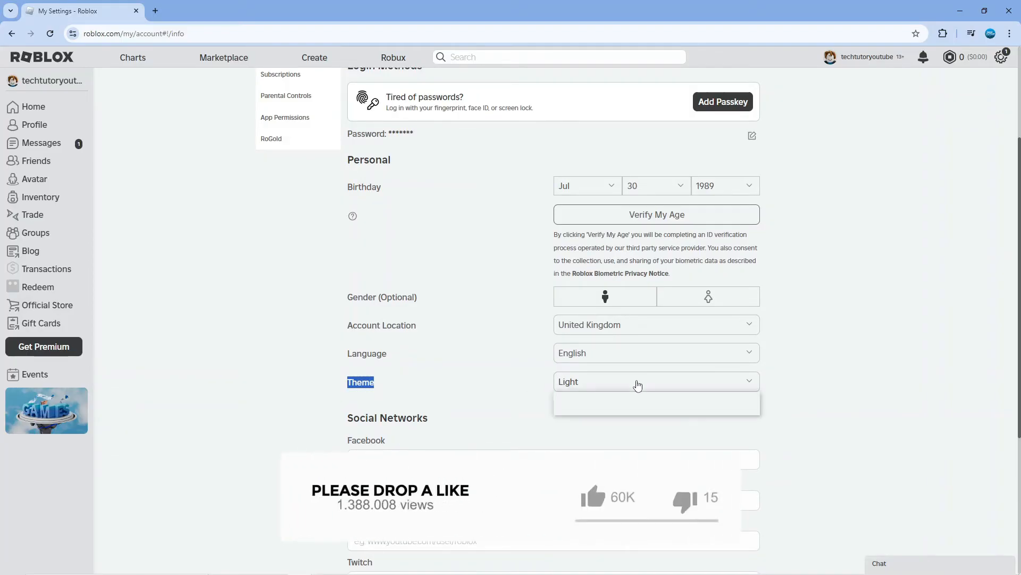
{"action": "left_click", "coordinate": [655, 405]}
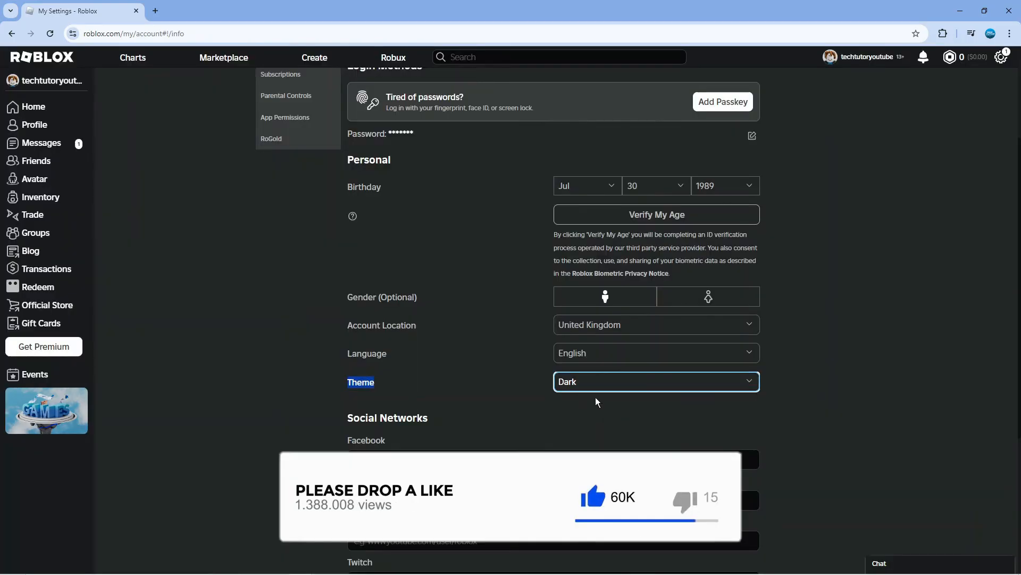
{"action": "mouse_move", "coordinate": [414, 272]}
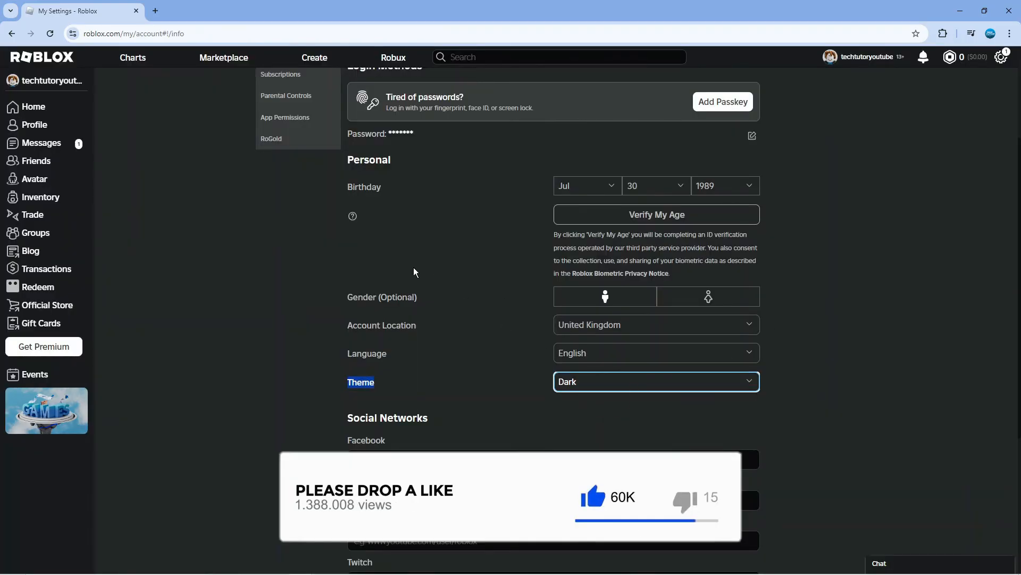